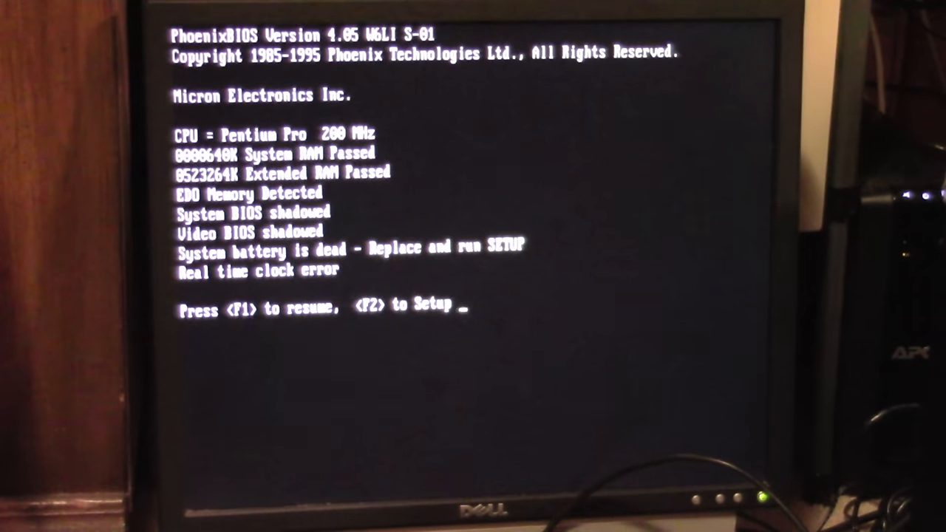
- Enter BIOS Setup from the 'System battery is dead' POST prompt via F2
{"action": "key", "text": "f2"}
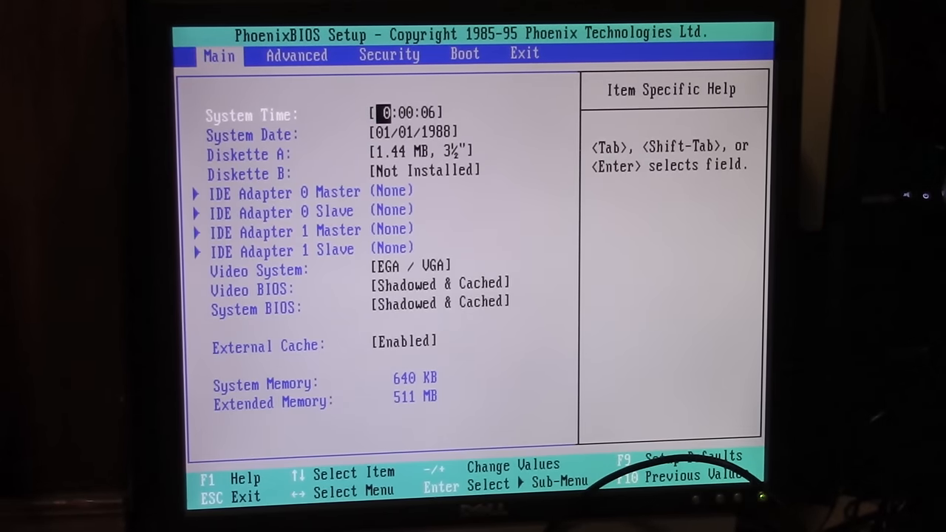
- Step down through the floppy, IDE adapter and video entries, then move to the Advanced page
{"action": "key", "text": "Tab"}
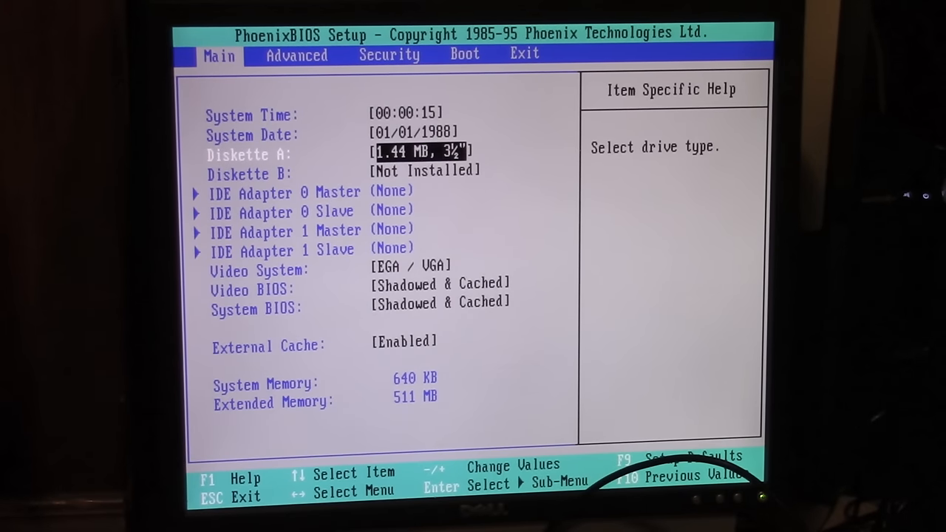
{"action": "key", "text": "down"}
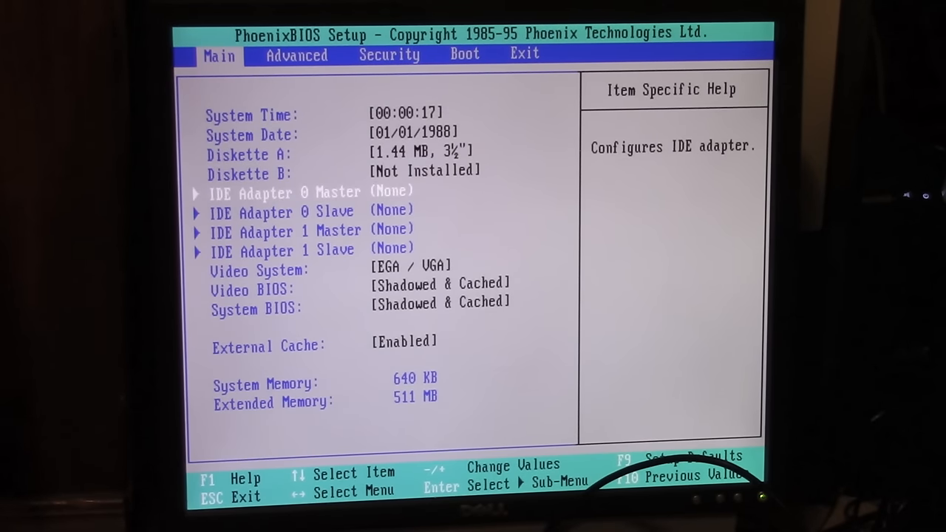
{"action": "key", "text": "down"}
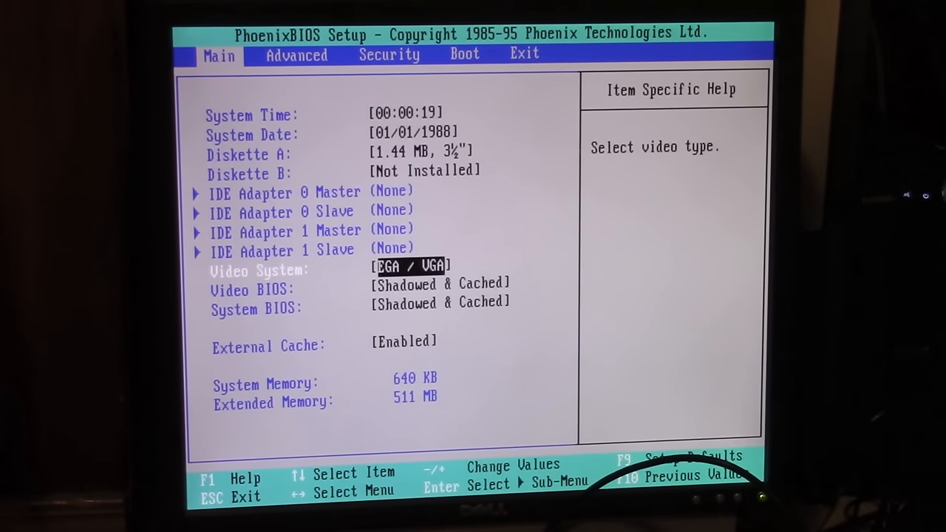
{"action": "key", "text": "right"}
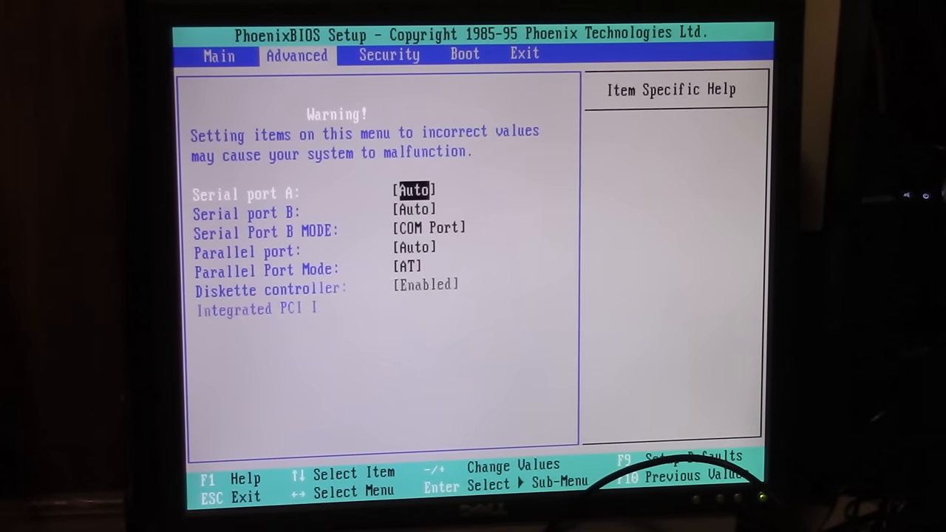
- Move past the parallel port mode and over to the Exit page
{"action": "key", "text": "down"}
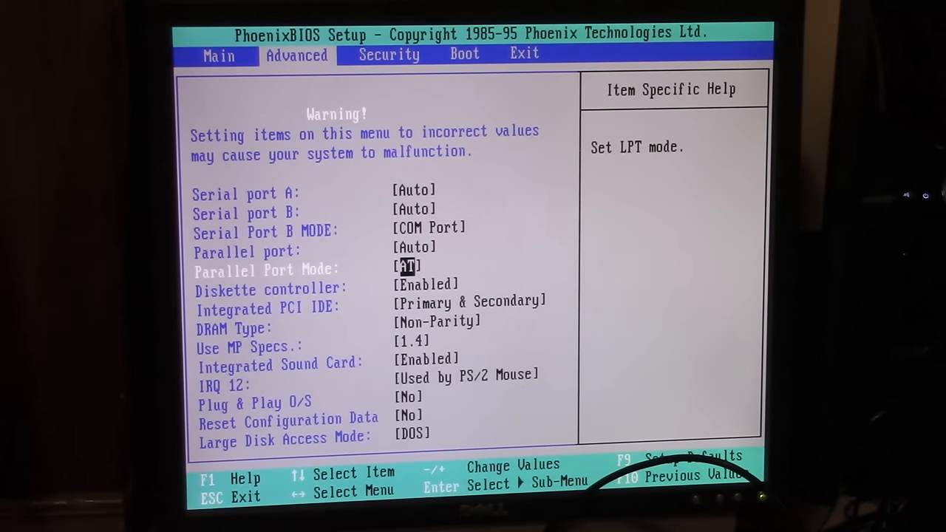
{"action": "key", "text": "right"}
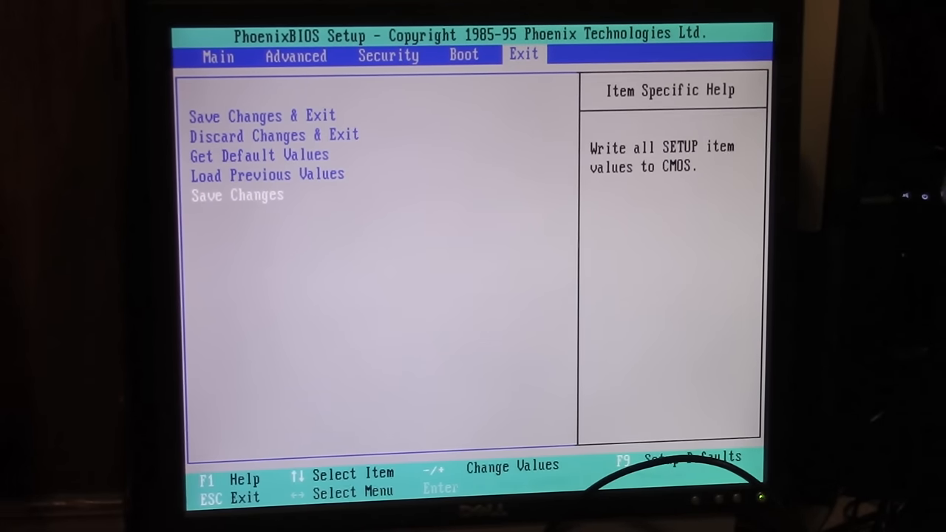
- Choose Save Changes on the Exit page so settings are stored and the machine restarts
{"action": "key", "text": "Down"}
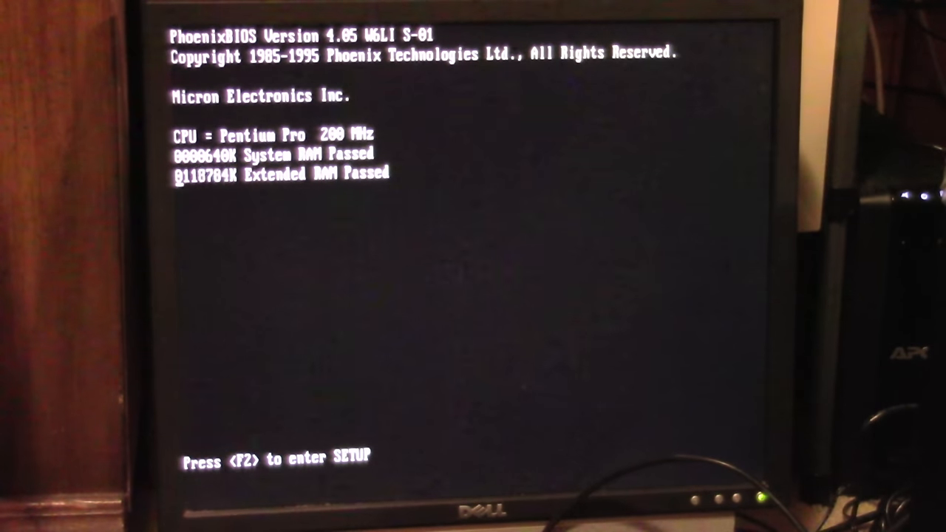
- Re-enter Setup after the reboot and review the Main page, where the date reads 01/07/2016
{"action": "key", "text": "f2"}
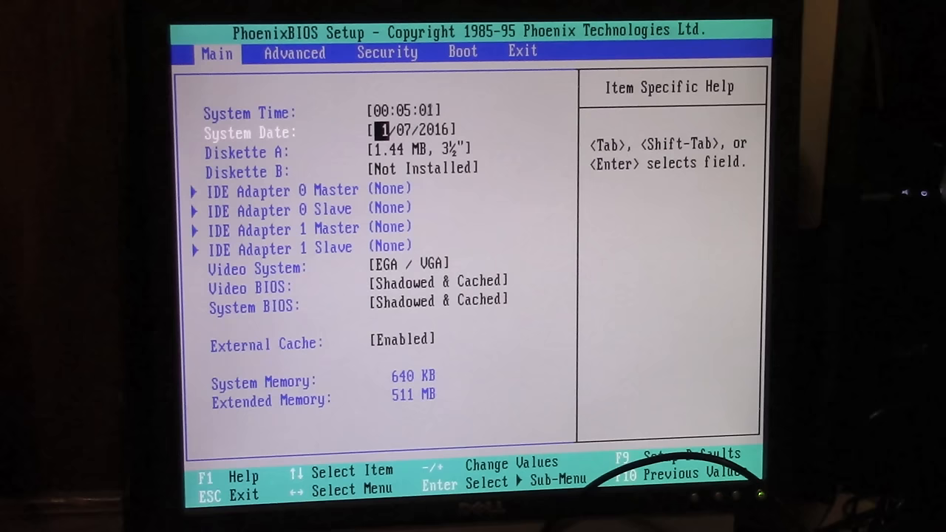
{"action": "key", "text": "Down"}
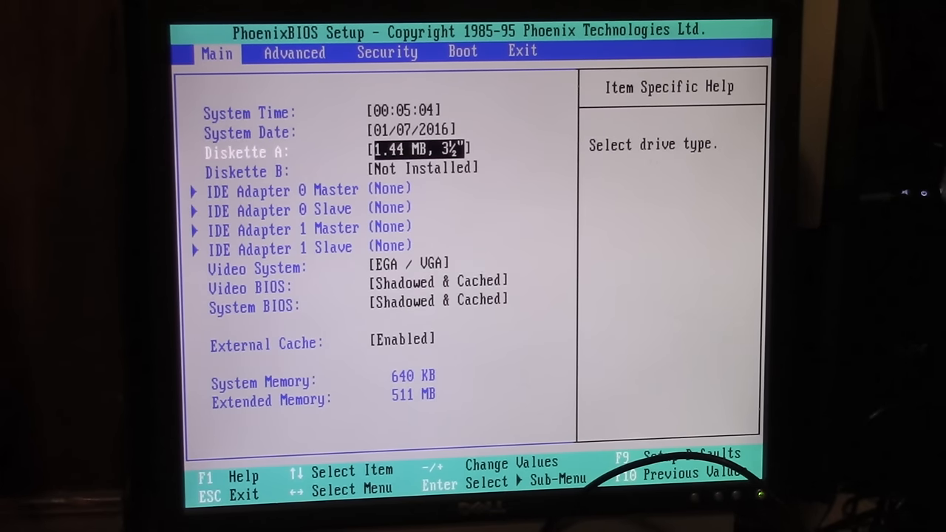
{"action": "key", "text": "down"}
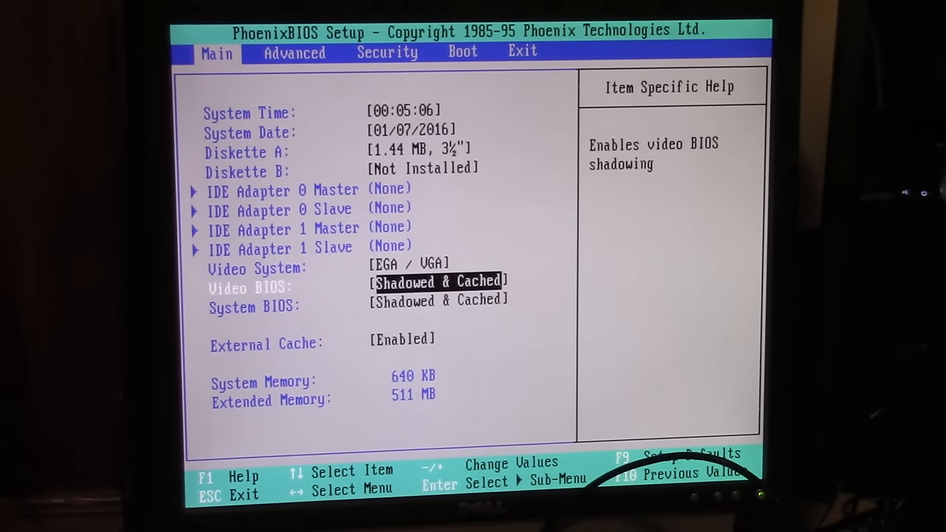